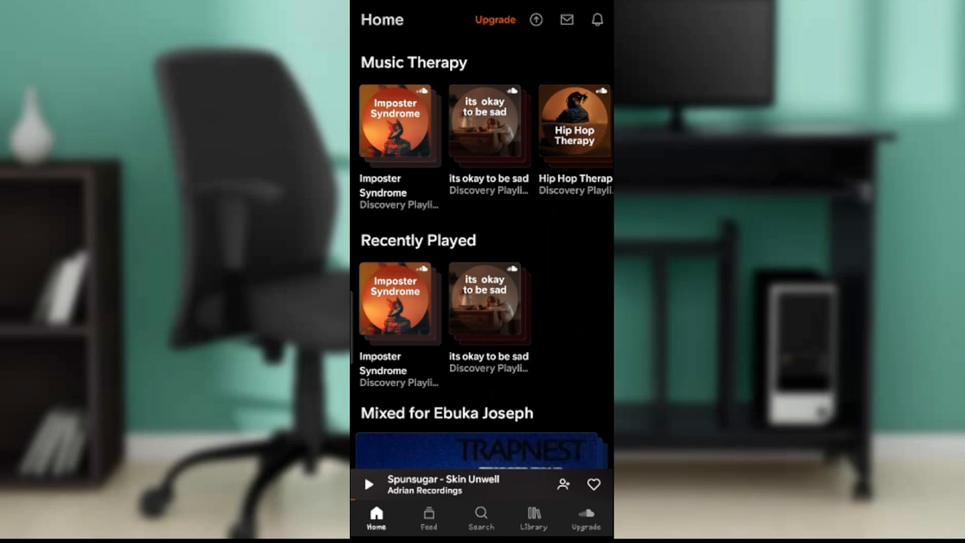
scroll(down, 3)
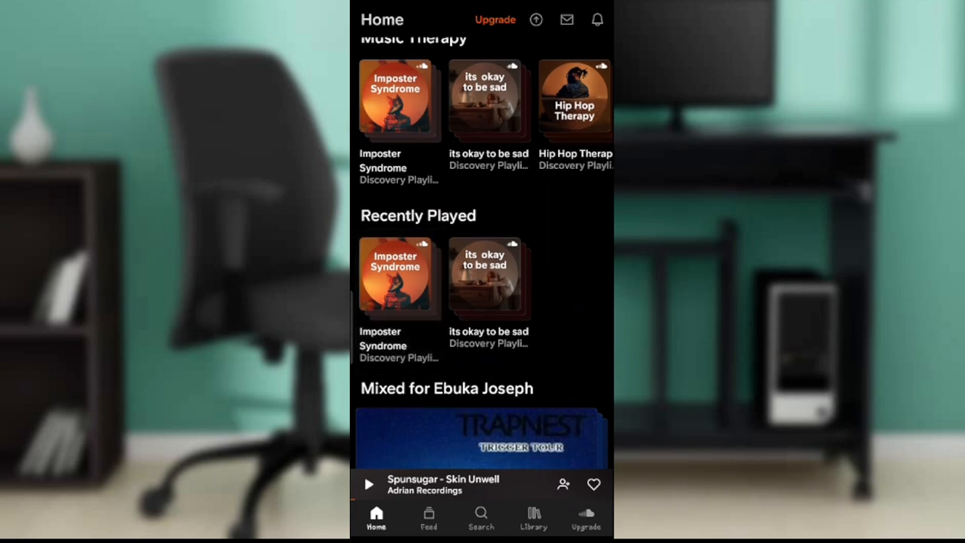
scroll(down, 3)
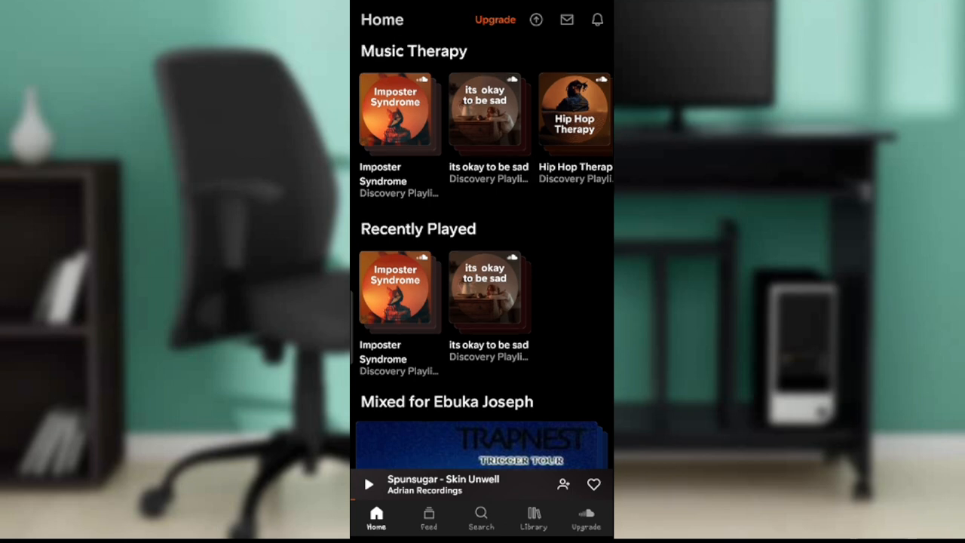
scroll(down, 3)
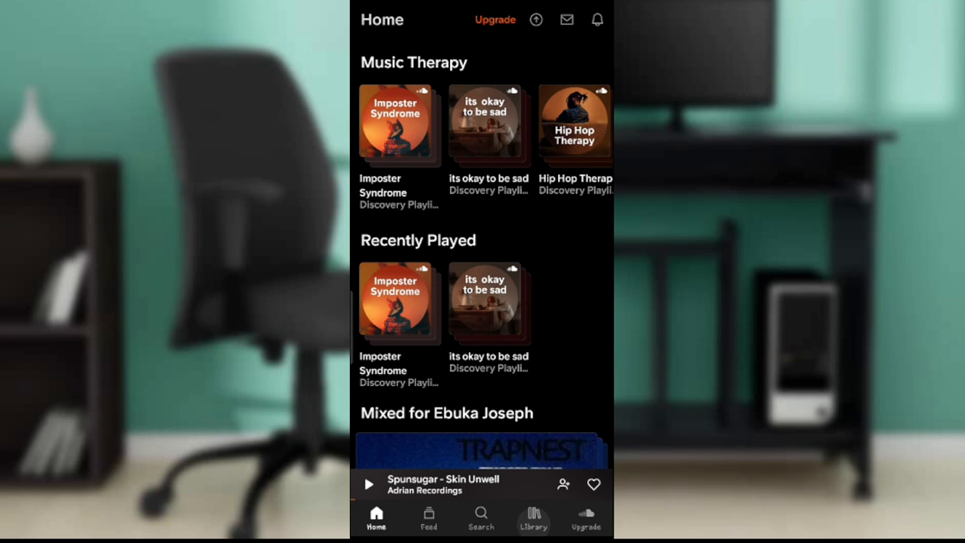
click(533, 521)
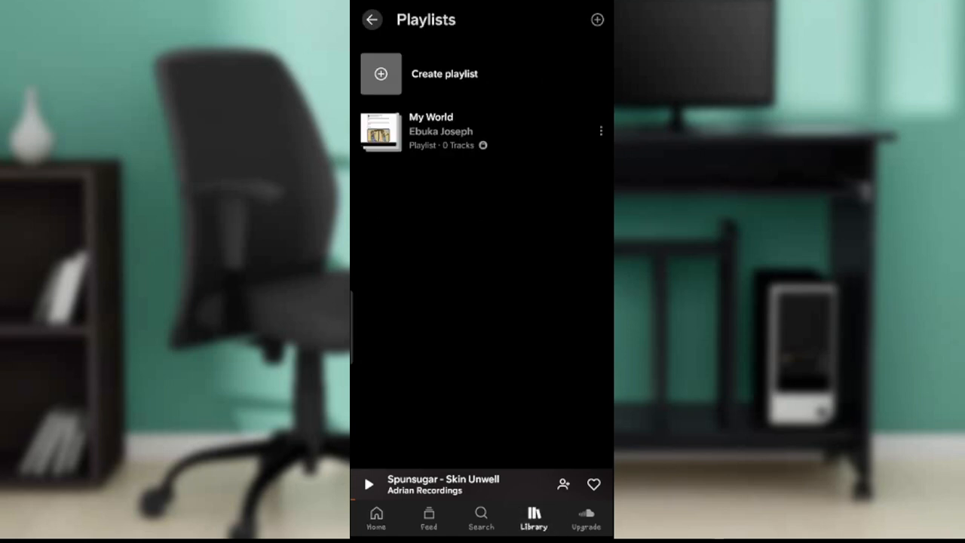
click(374, 20)
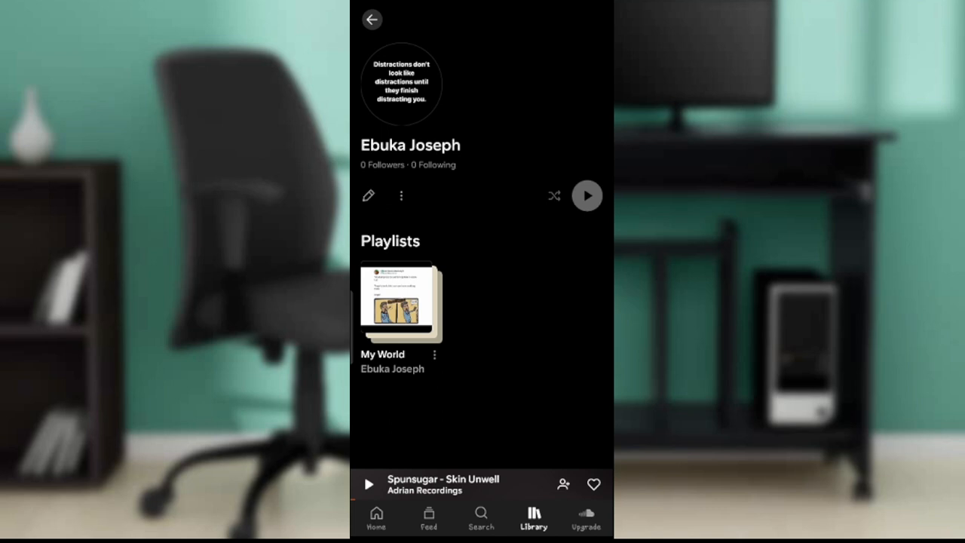
Step: Start editing the profile and bring up the header image replacement options
click(369, 196)
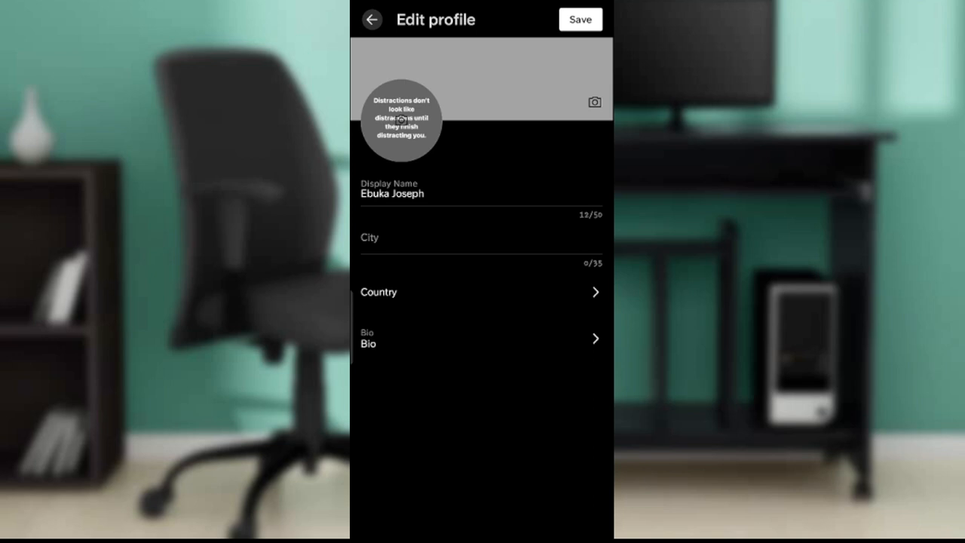
click(595, 102)
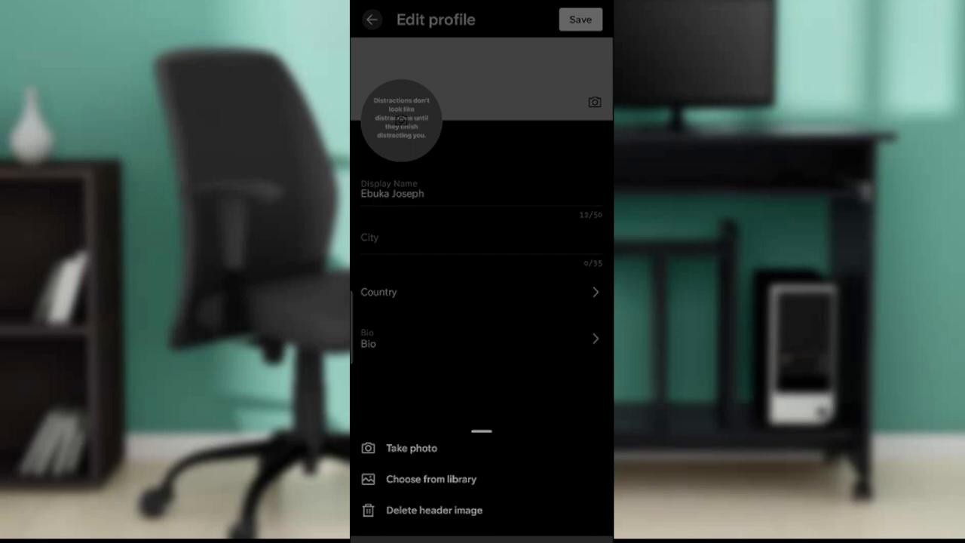
Step: Choose Take photo and capture the floral fabric with the camera
click(412, 448)
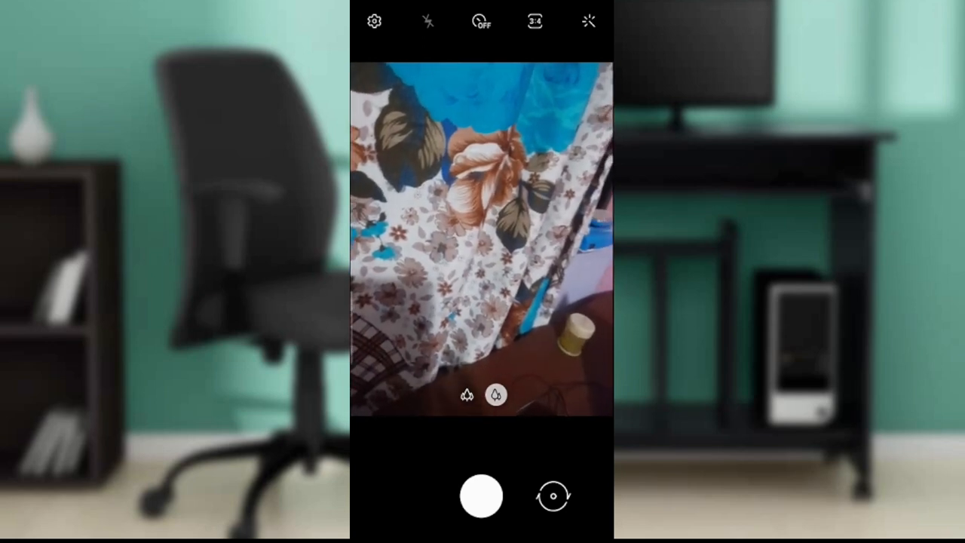
click(480, 496)
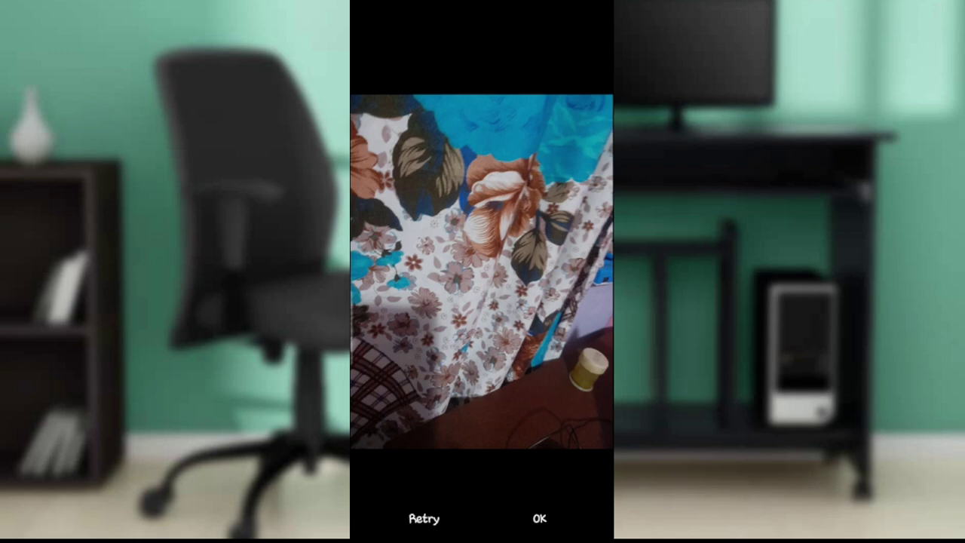
Step: Accept the fabric photo, confirm its banner crop, and save the profile changes
click(540, 519)
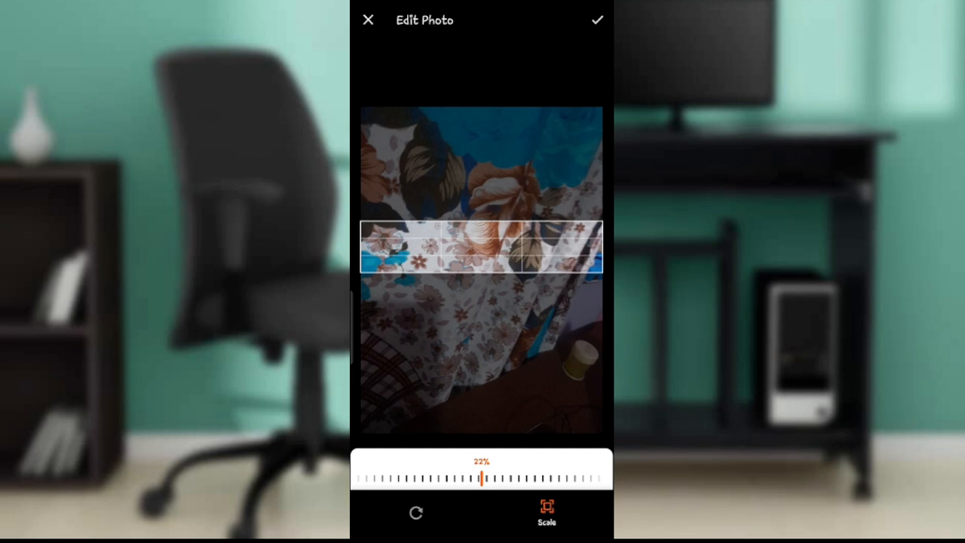
click(601, 21)
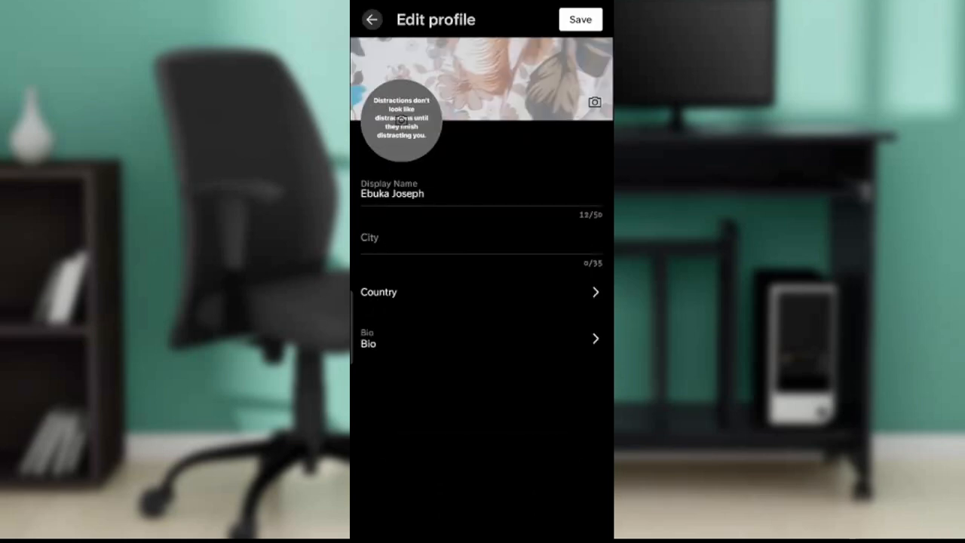
click(579, 18)
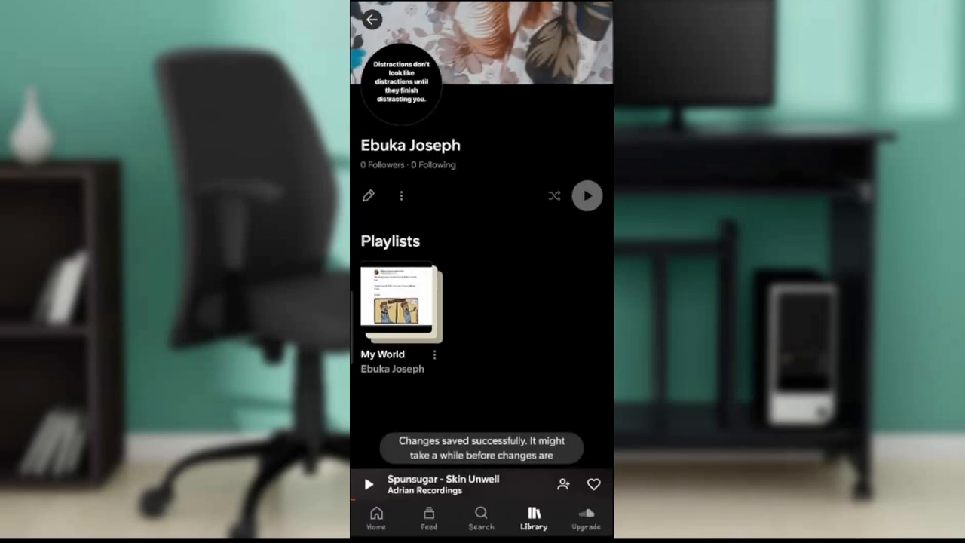